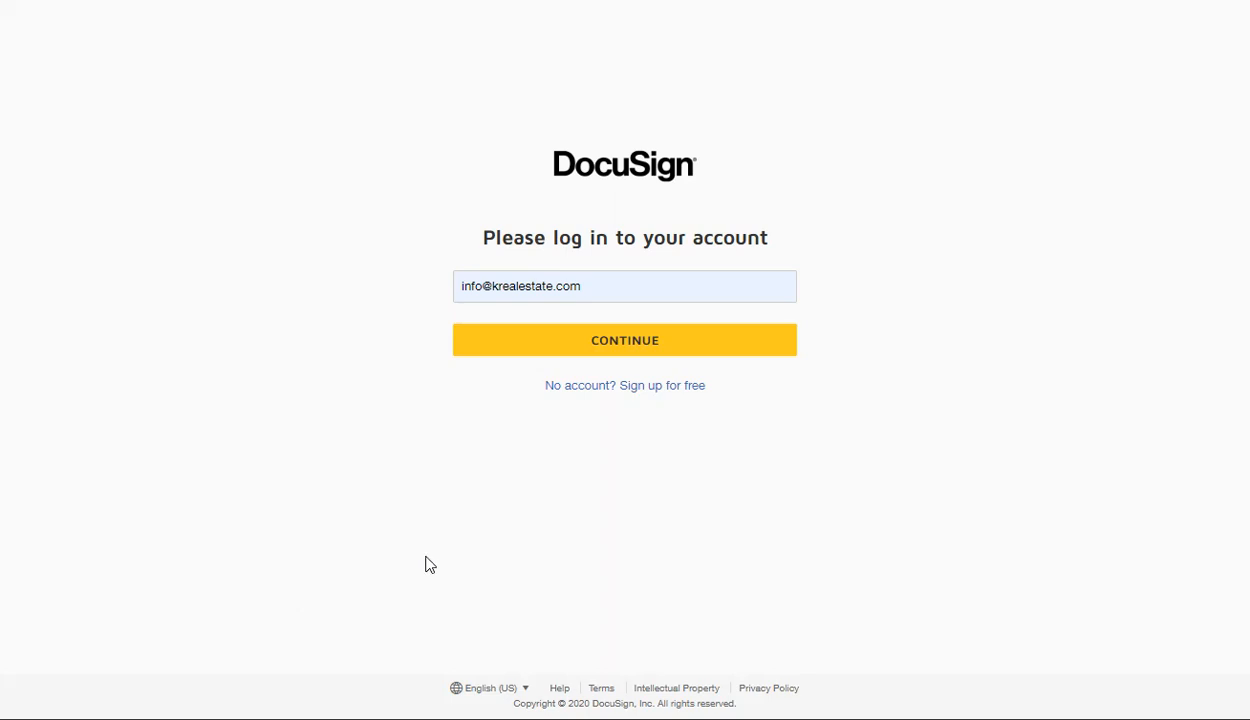
mouse_move(560, 168)
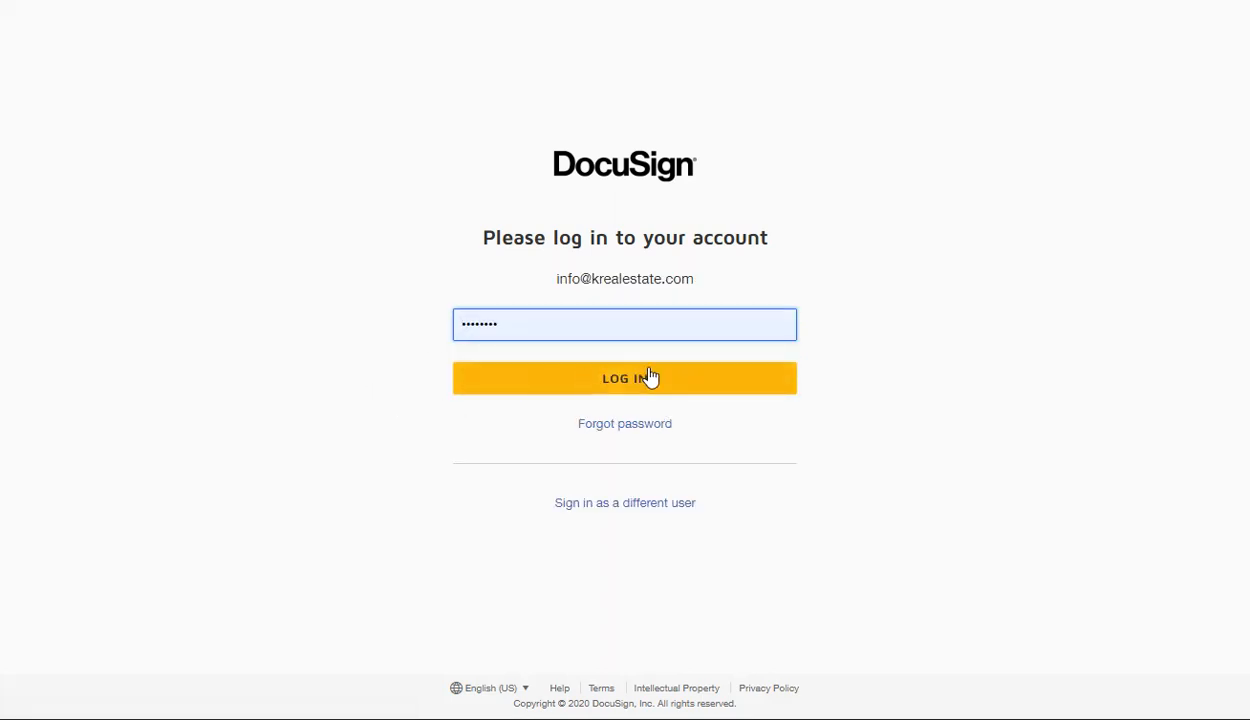
- Submit the password to log in to the real estate account's home dashboard
click(624, 378)
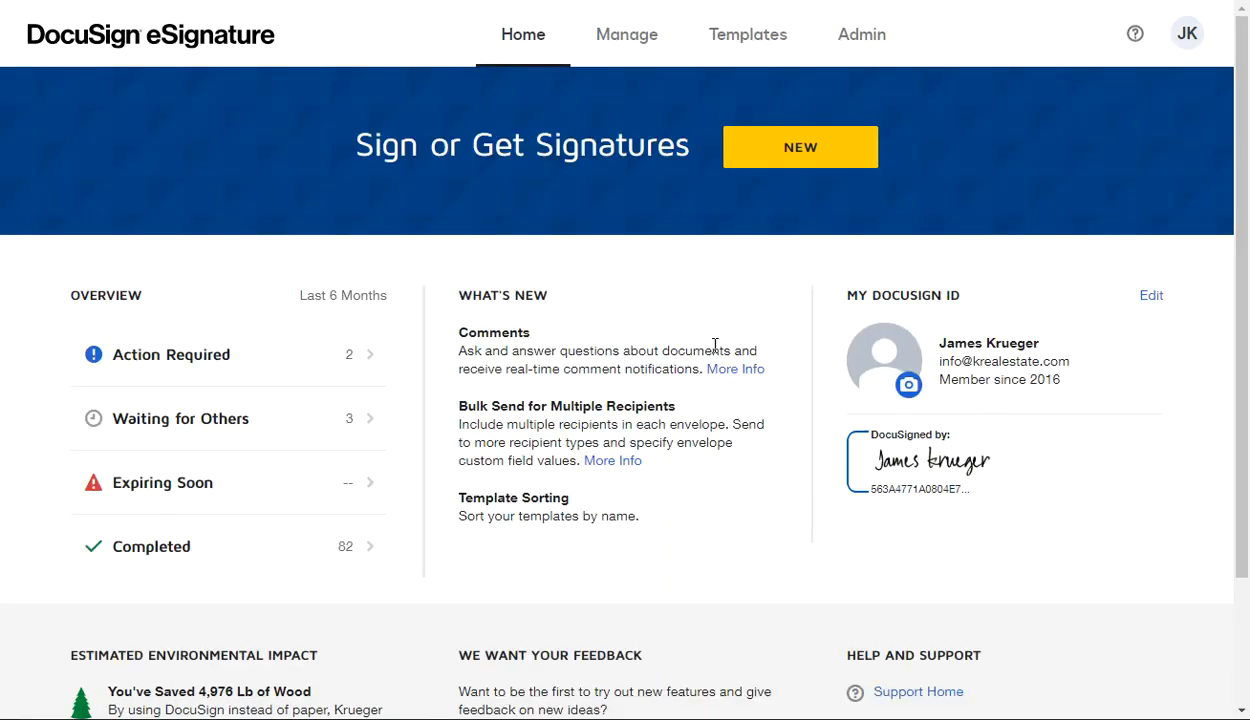
- Start a template-based envelope and select 'Residential Lease Application for the Office'
click(800, 147)
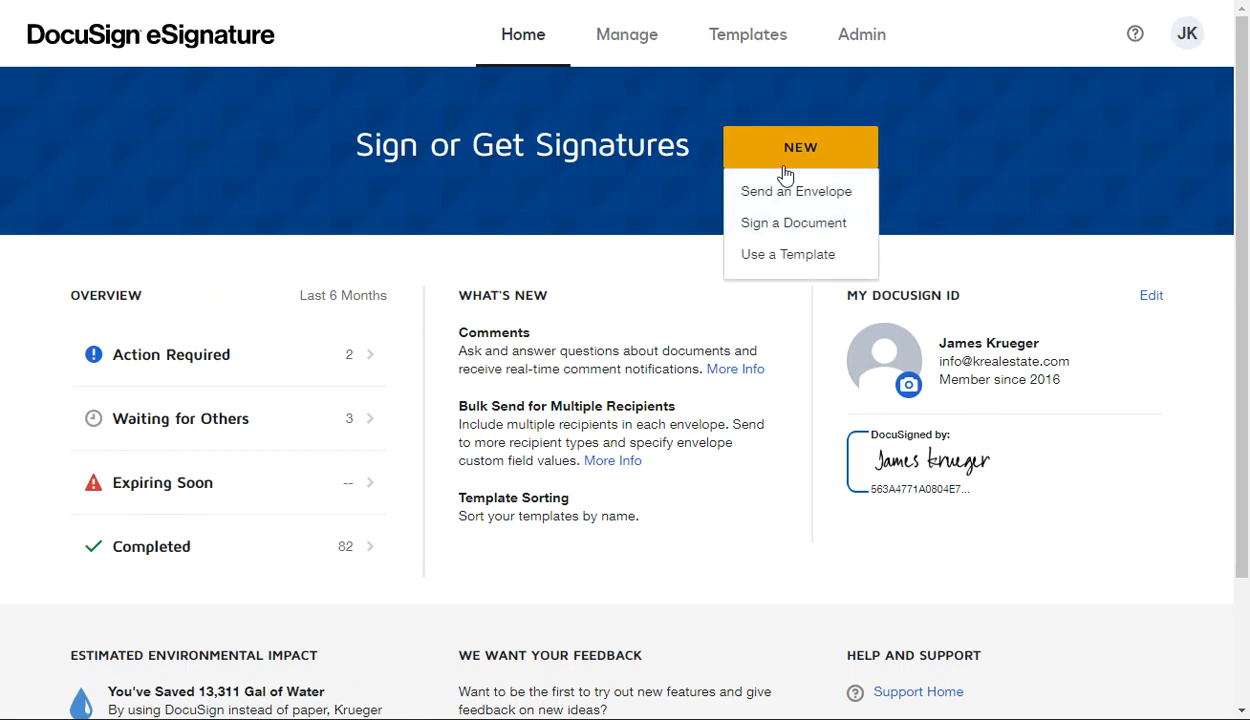
mouse_move(787, 254)
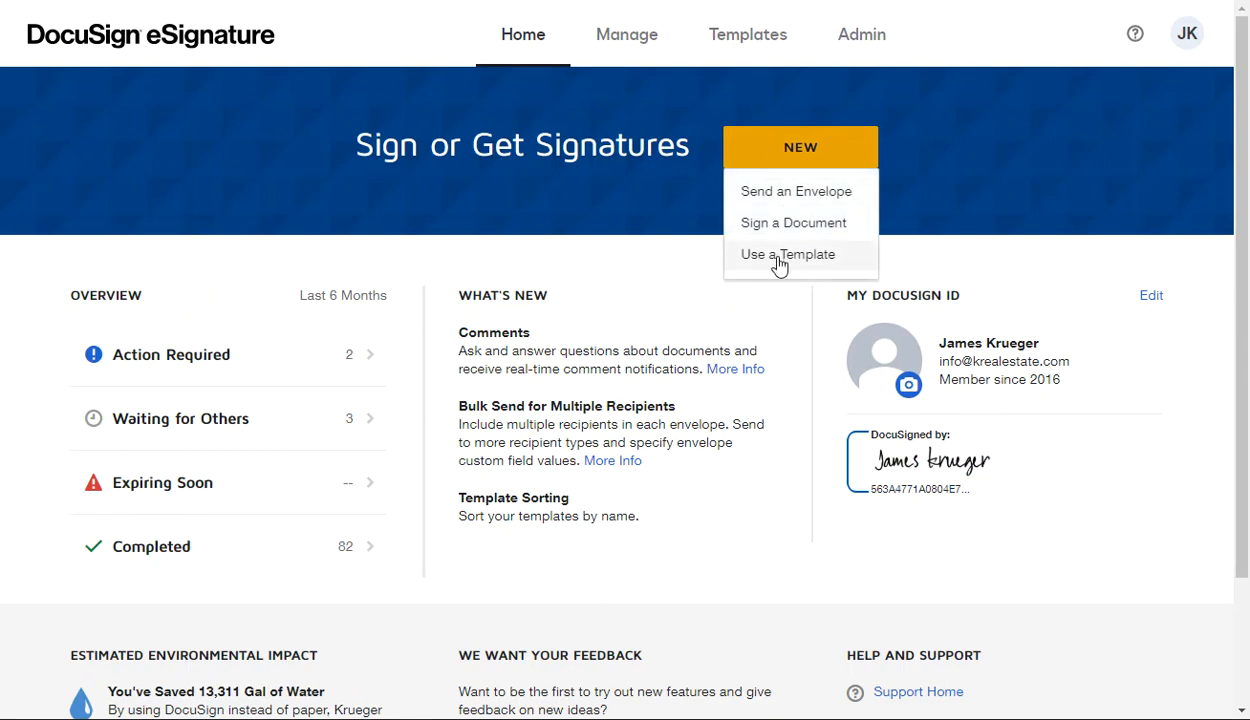
click(788, 254)
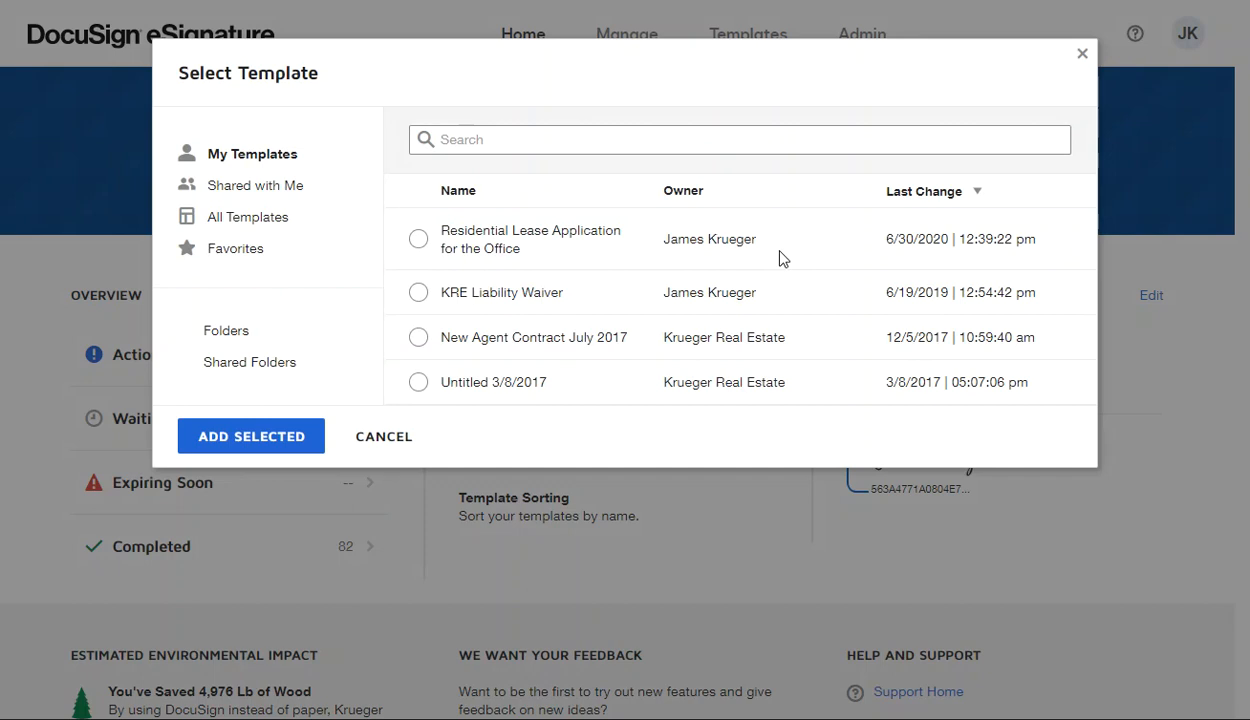
mouse_move(552, 234)
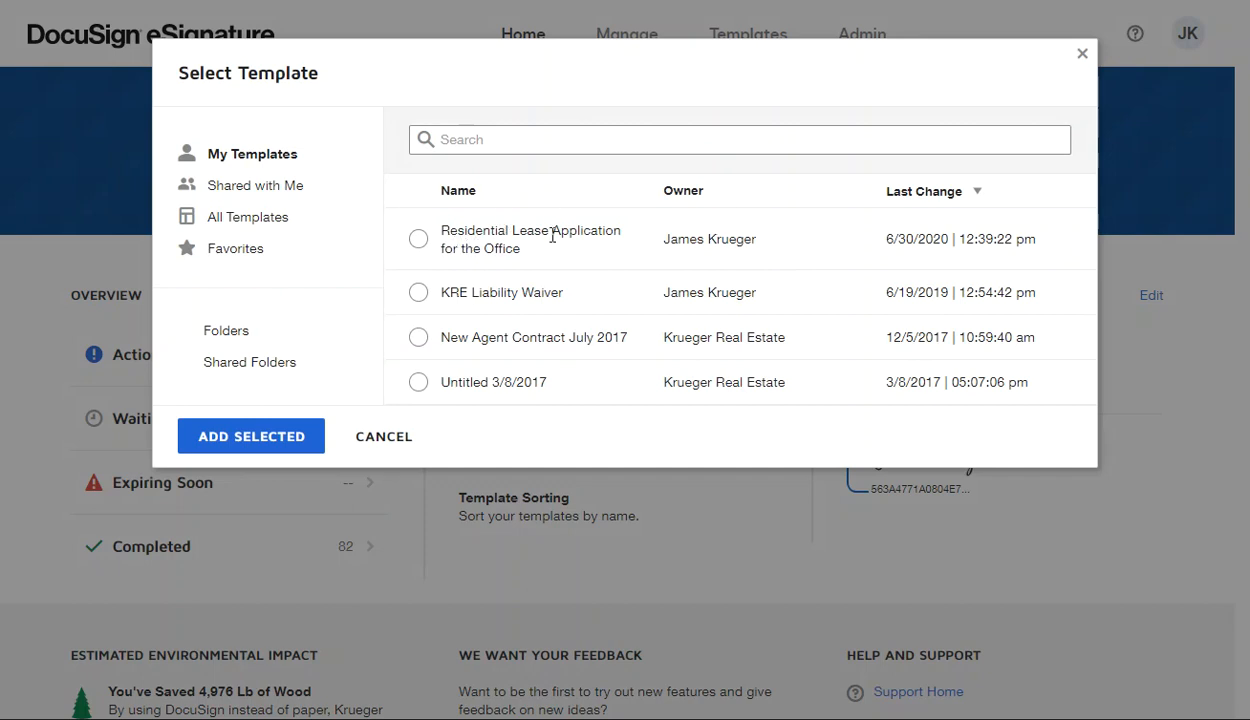
click(418, 239)
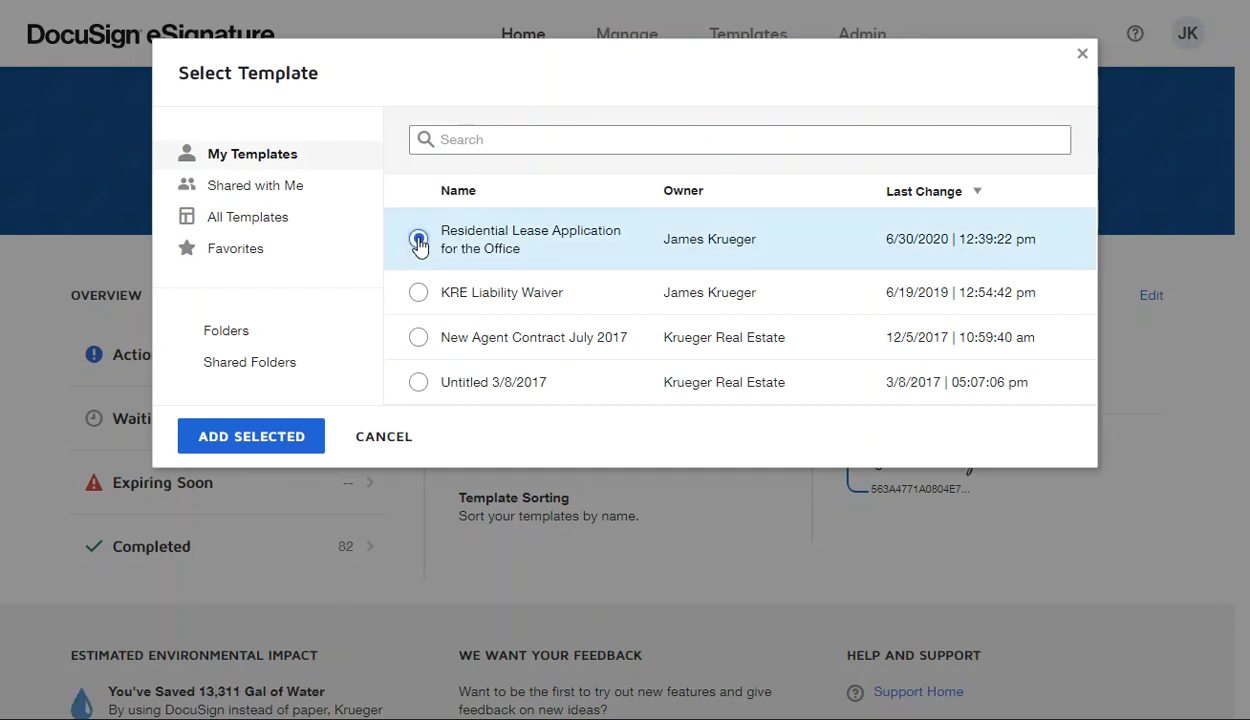
click(418, 238)
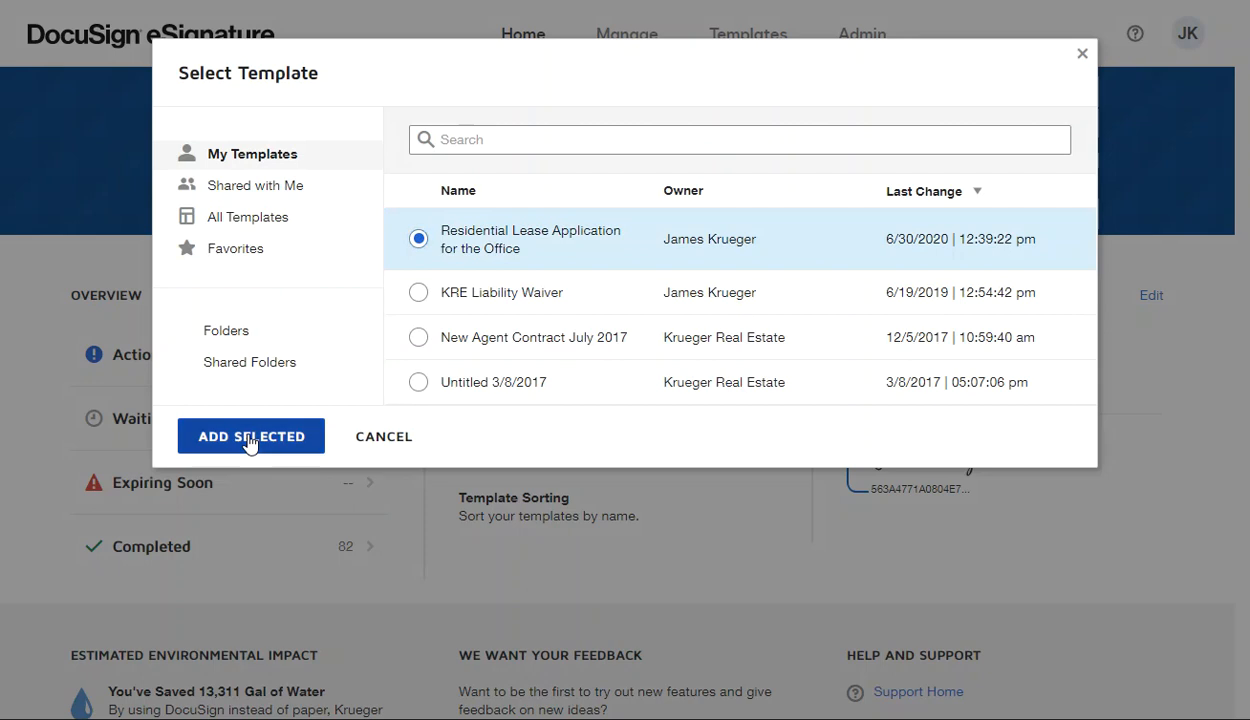
click(250, 436)
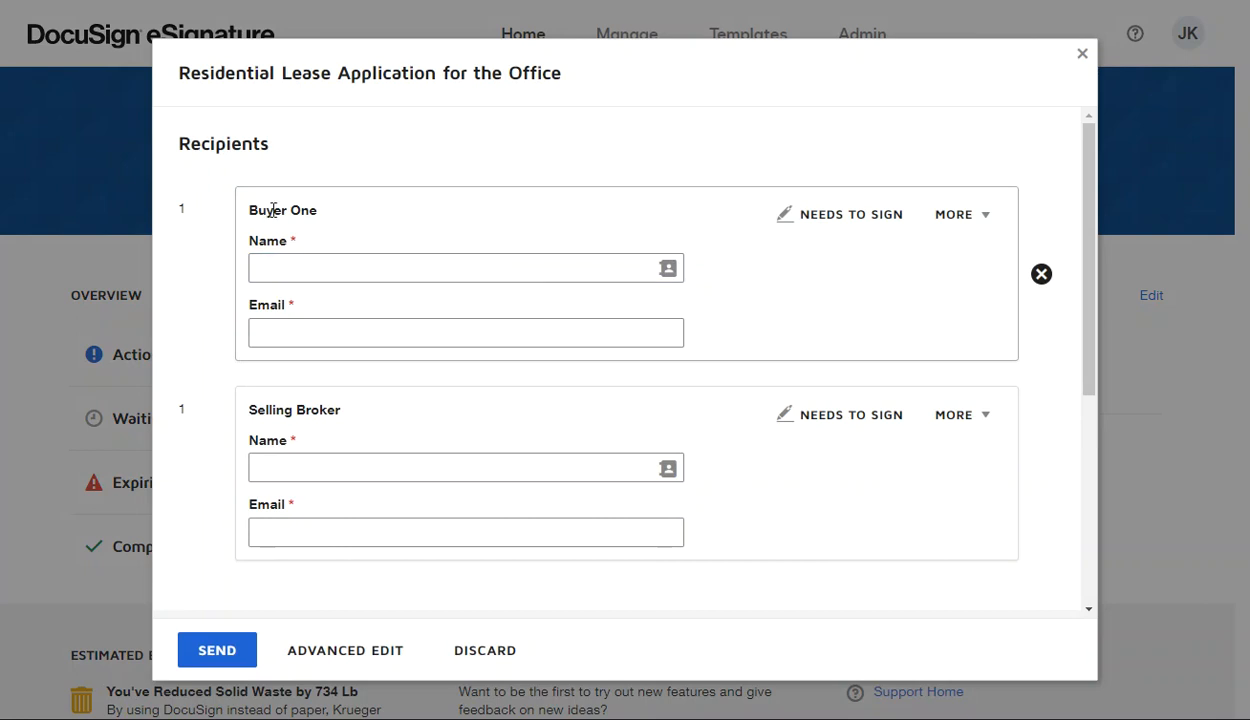
mouse_move(406, 226)
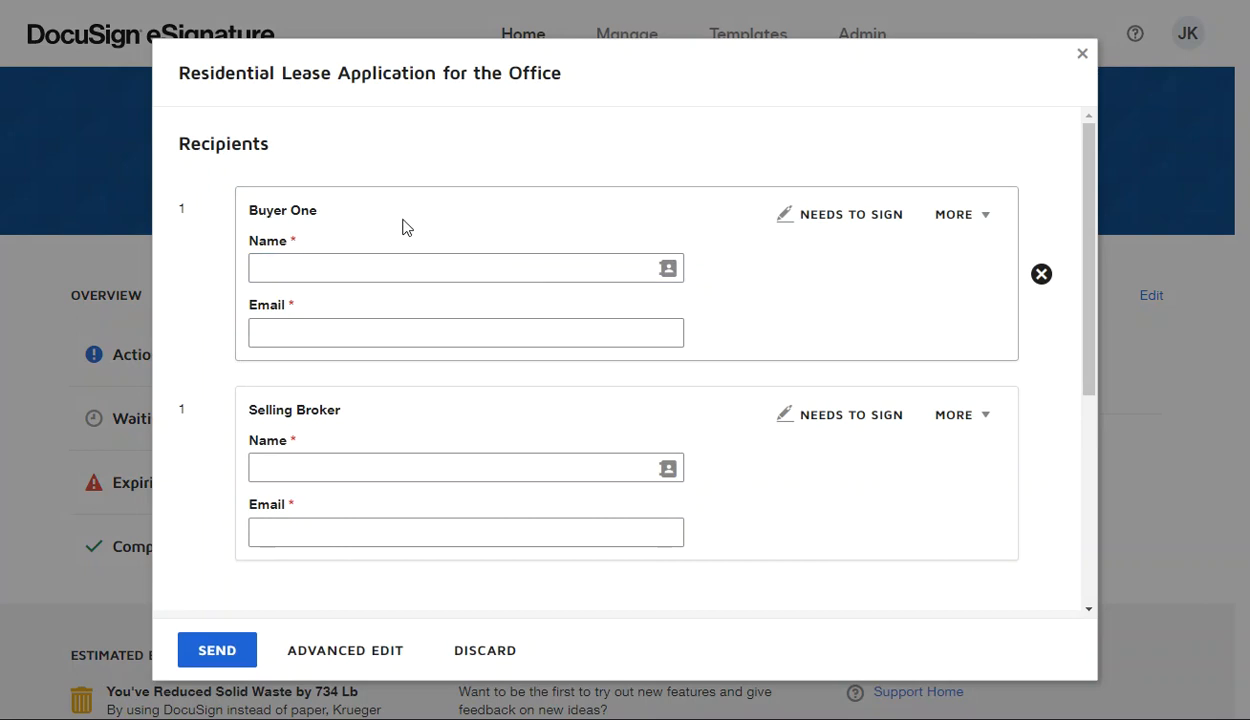
click(465, 268)
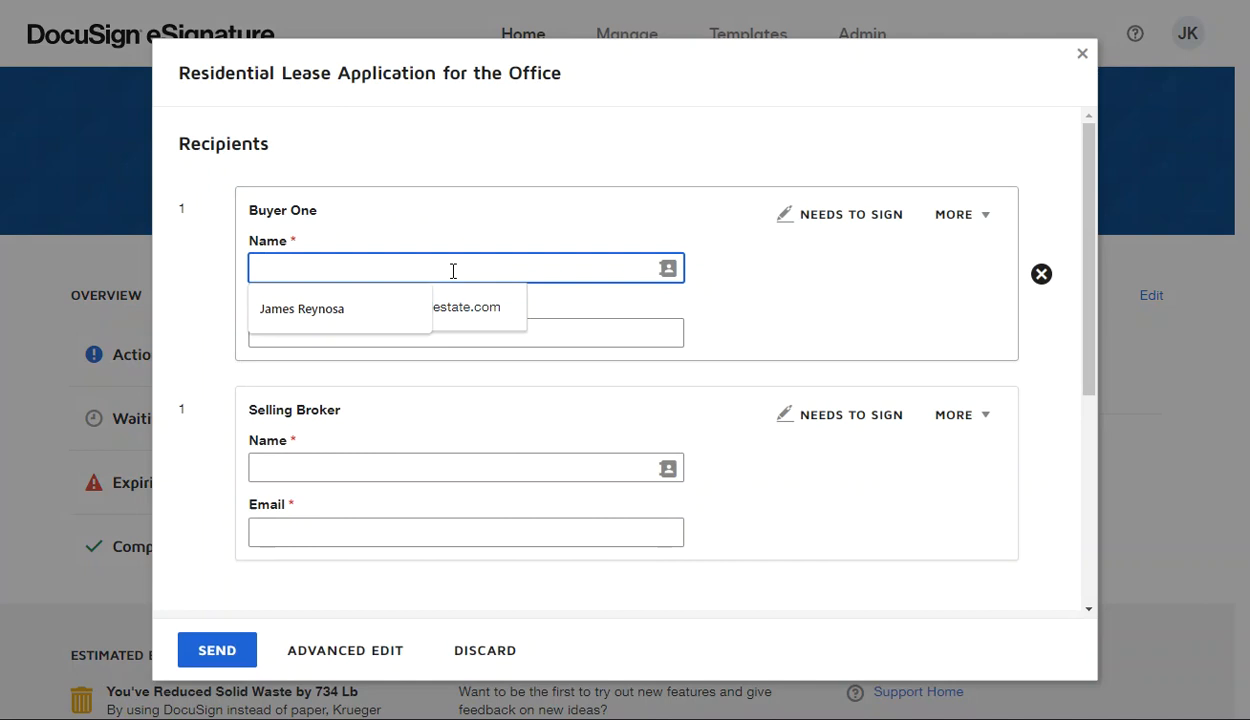
text(Joe Smi)
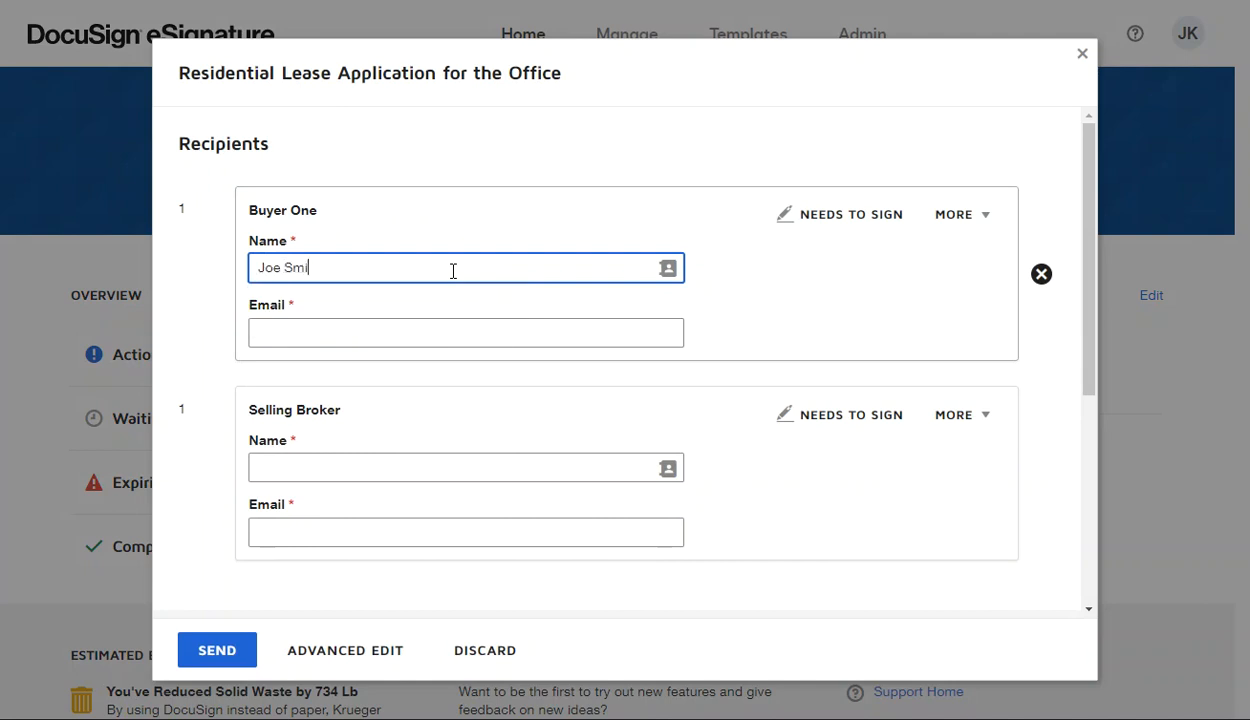
click(465, 332)
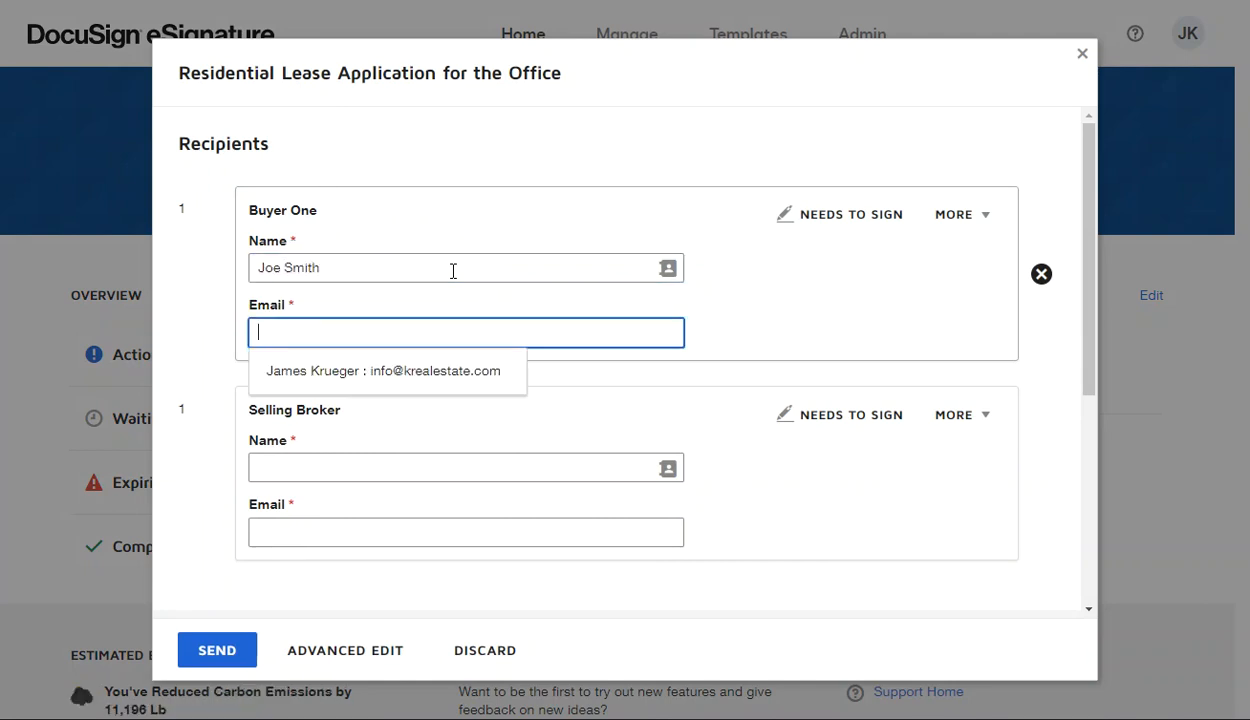
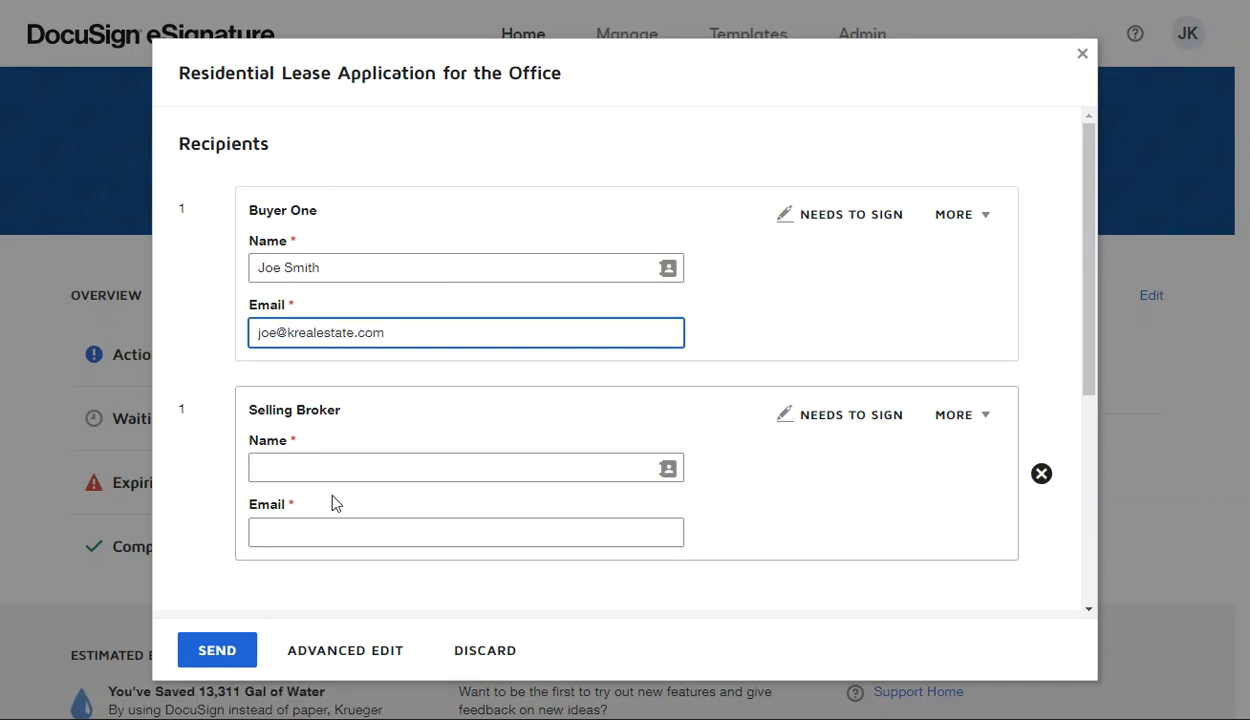
click(465, 467)
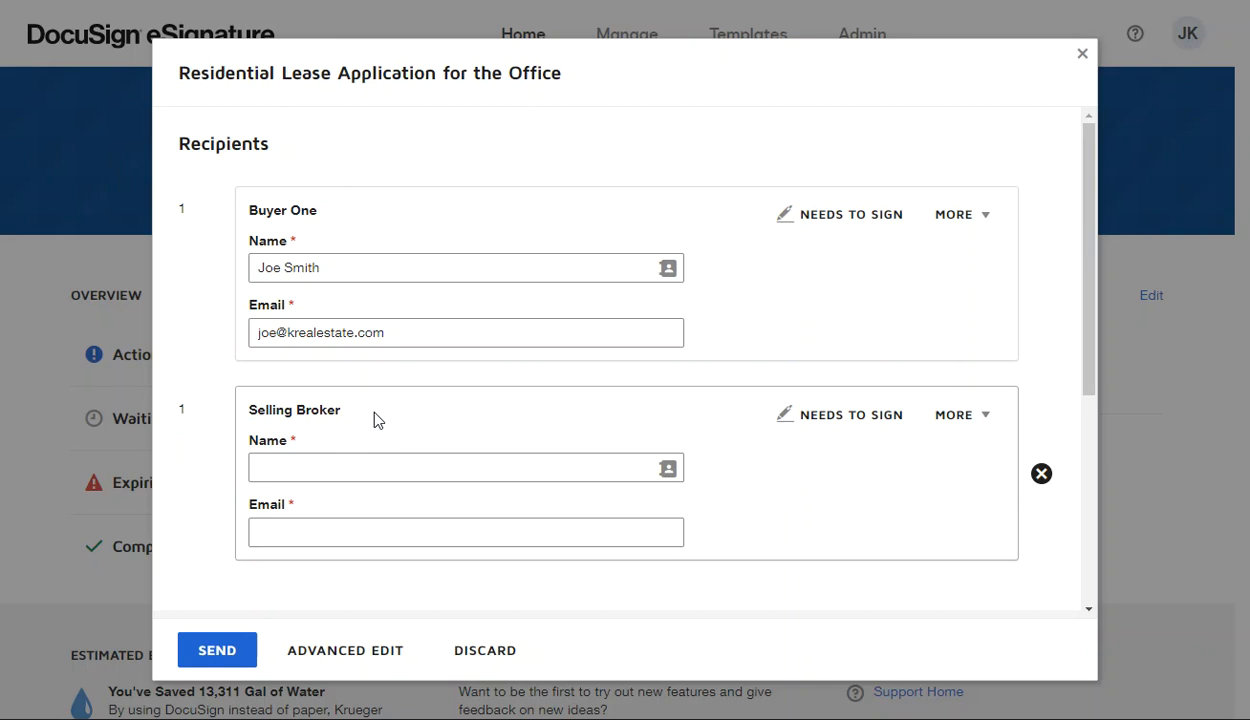
click(465, 467)
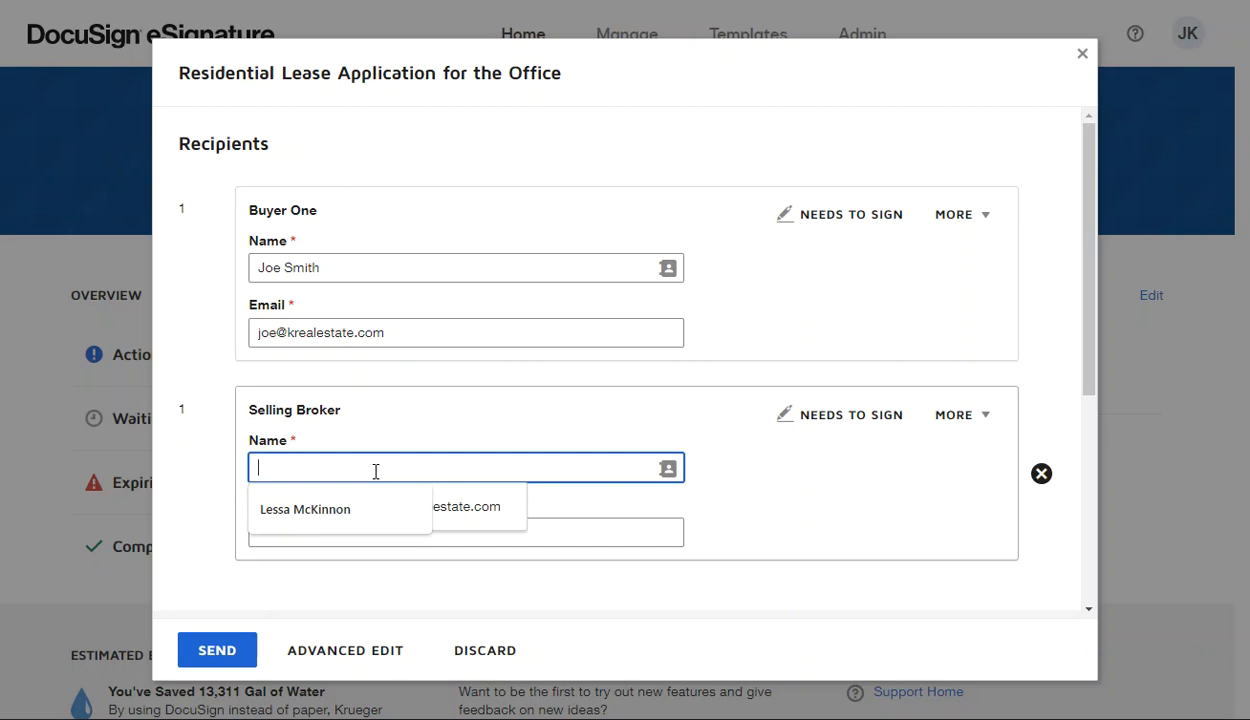
text(in)
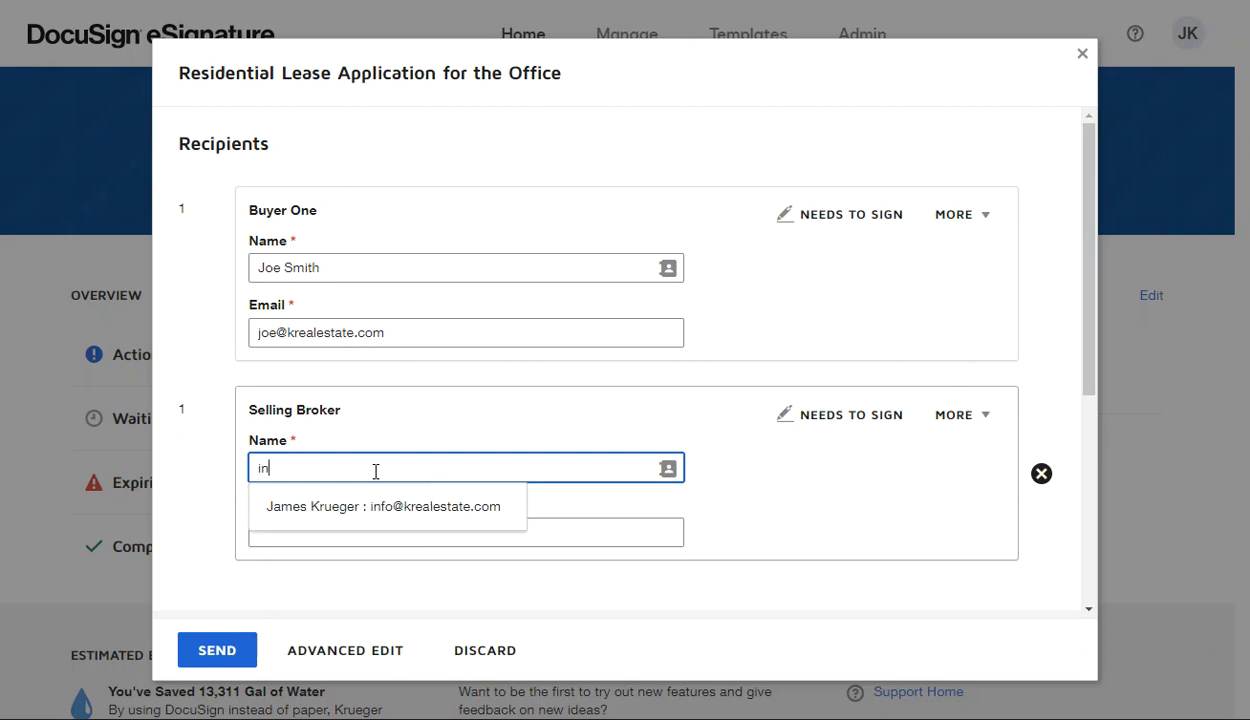
click(383, 506)
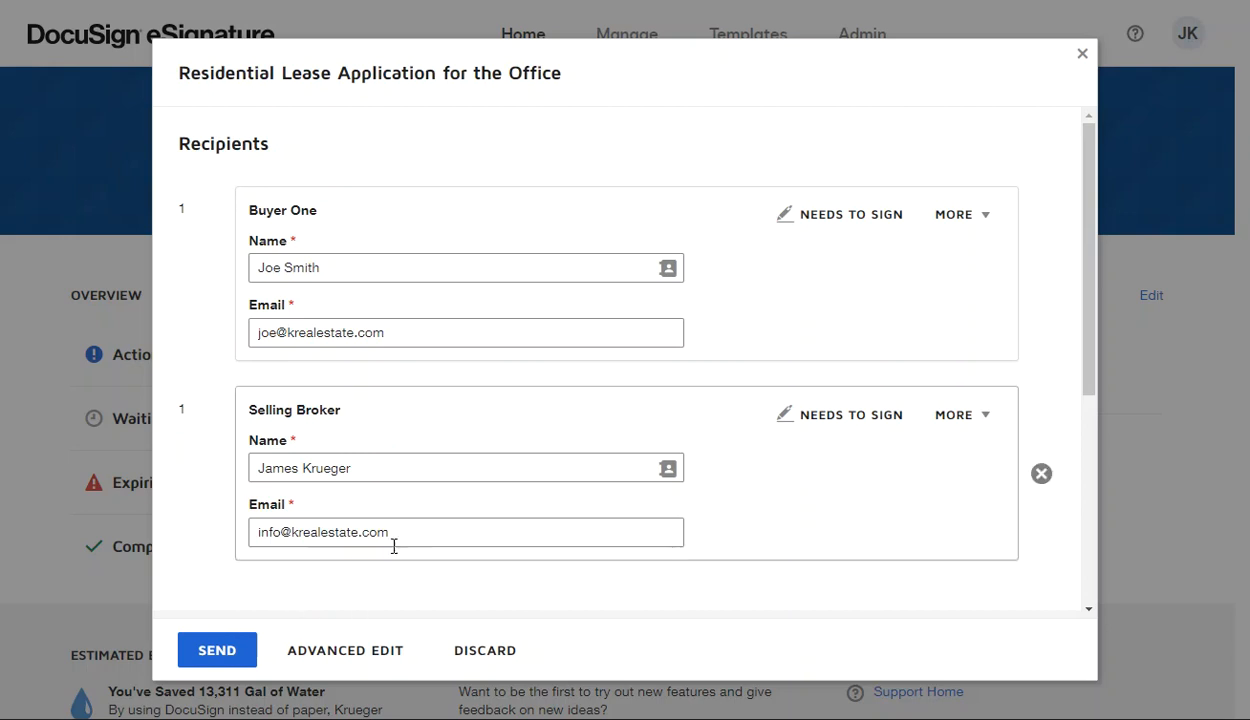
scroll(down, 3)
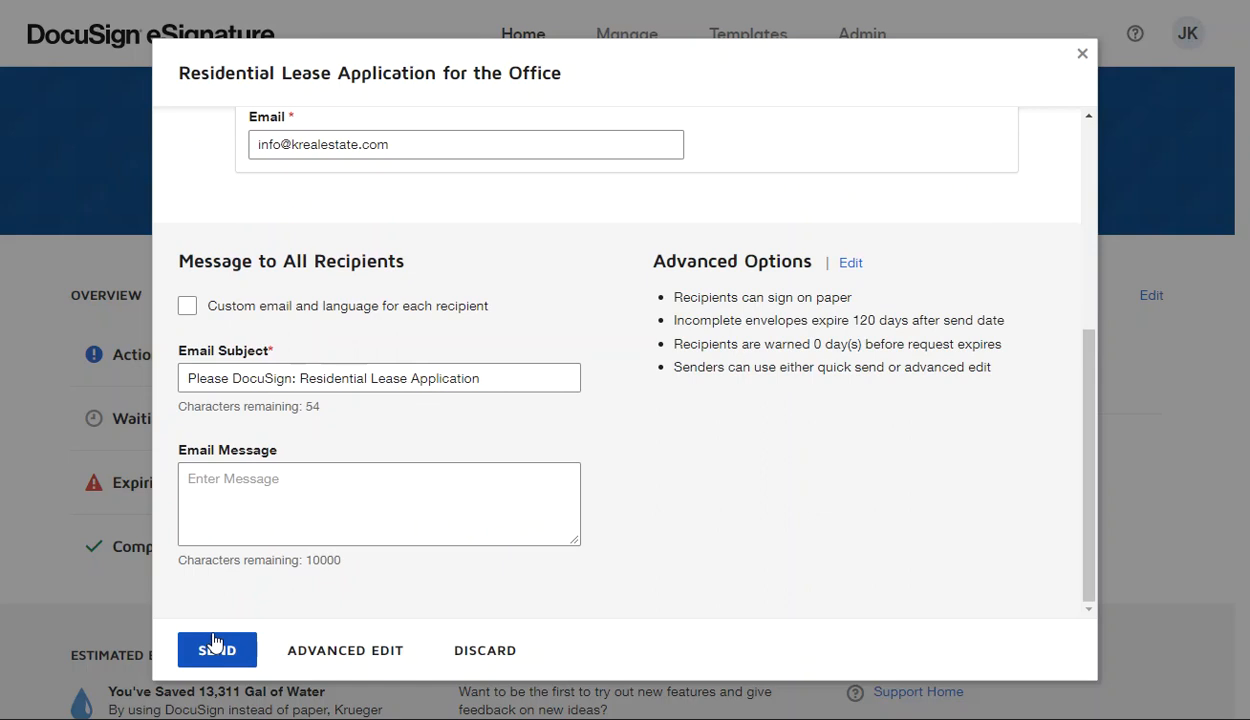
click(345, 650)
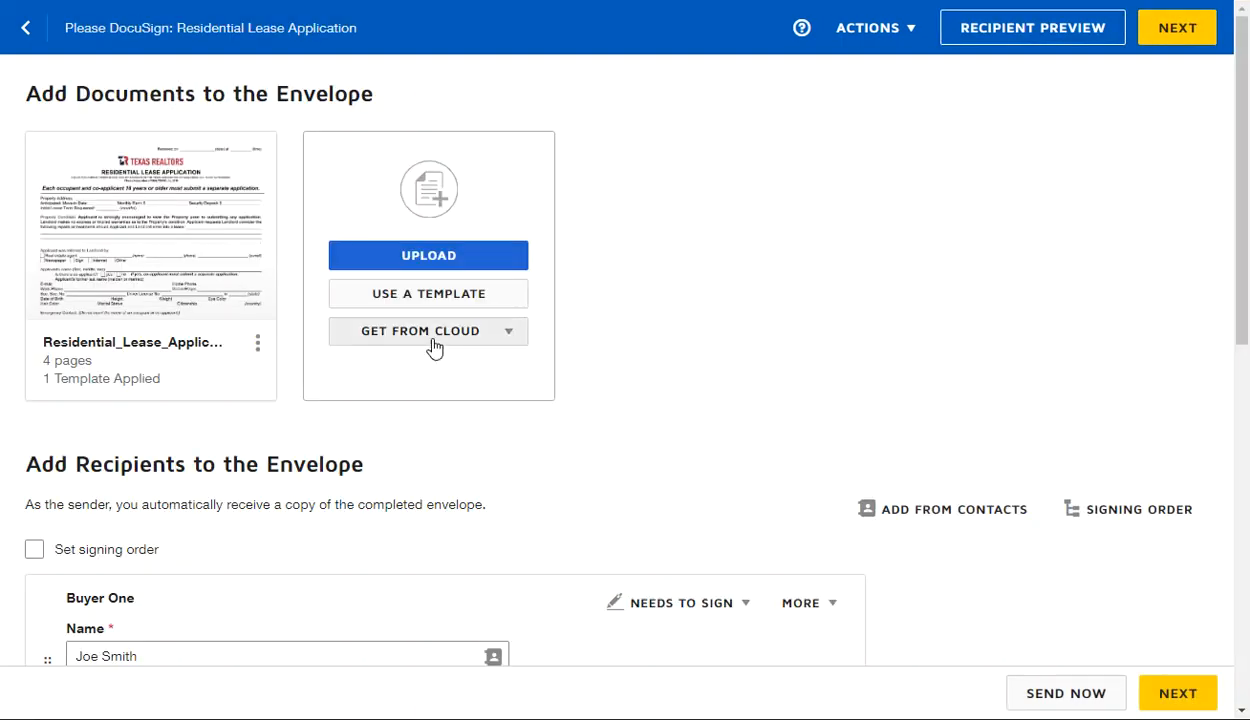
- Go to the field-placement view and scroll through page 1 of the lease application
scroll(down, 3)
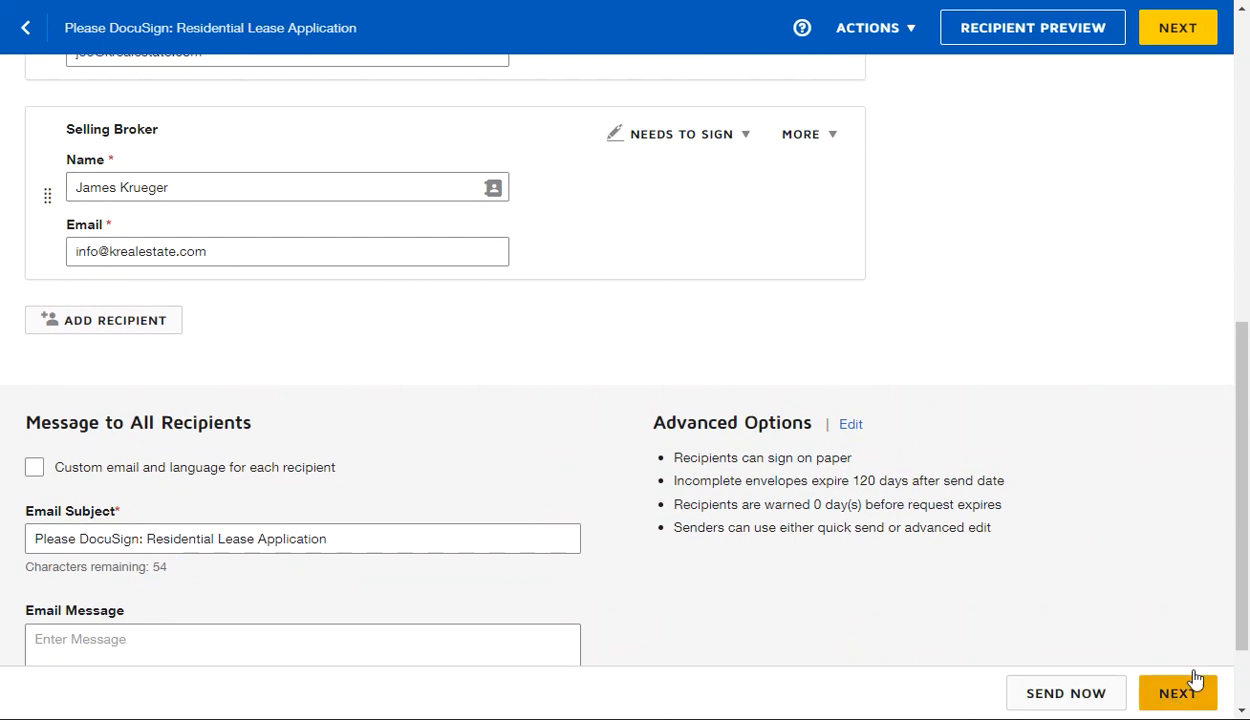
click(1177, 27)
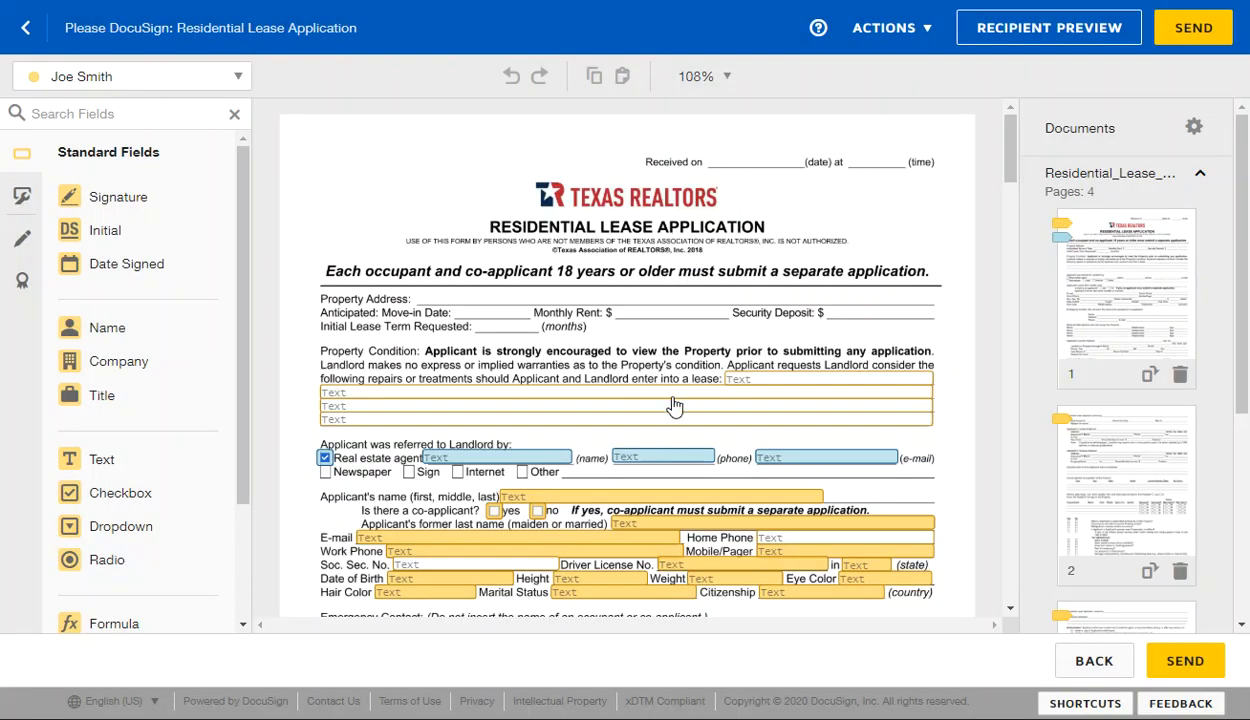
scroll(down, 3)
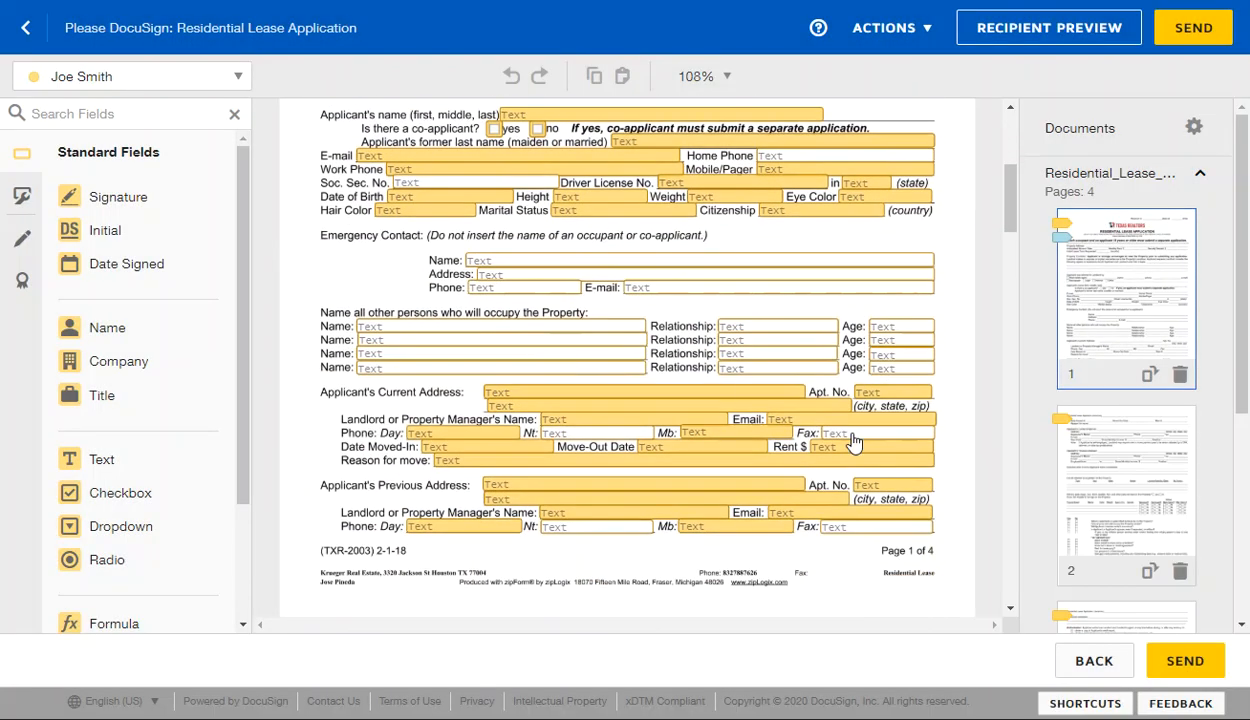
scroll(down, 3)
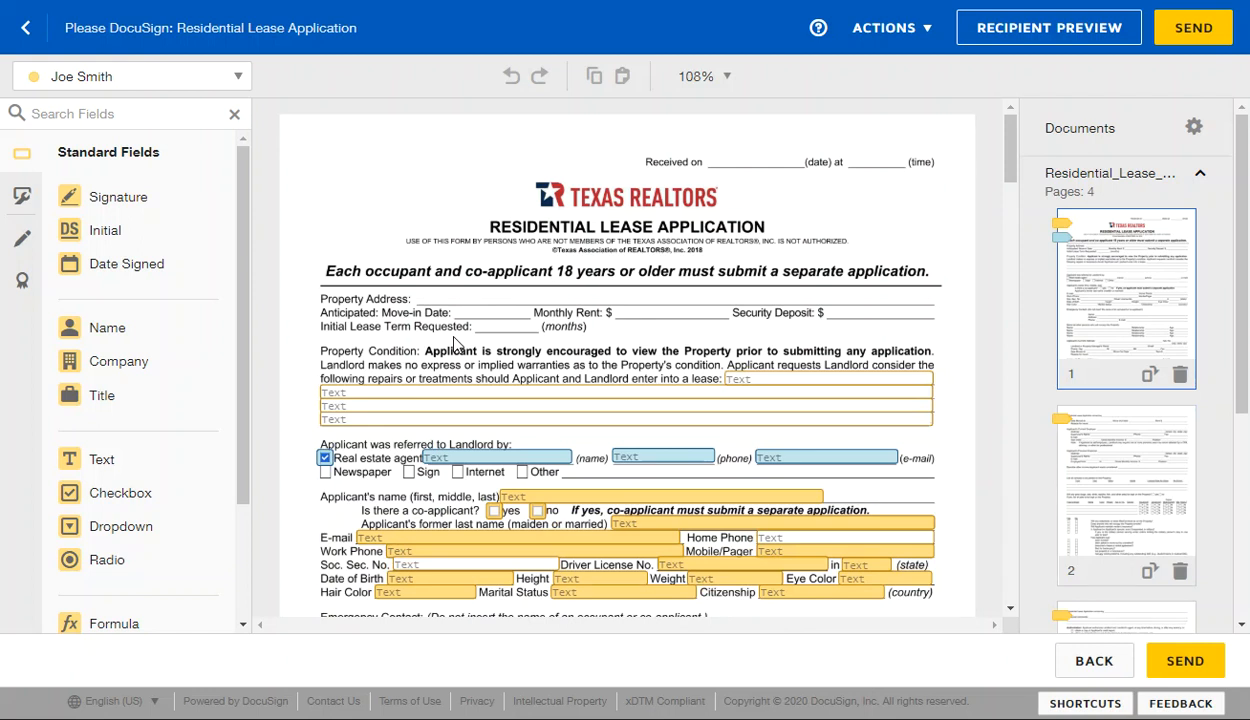
mouse_move(815, 249)
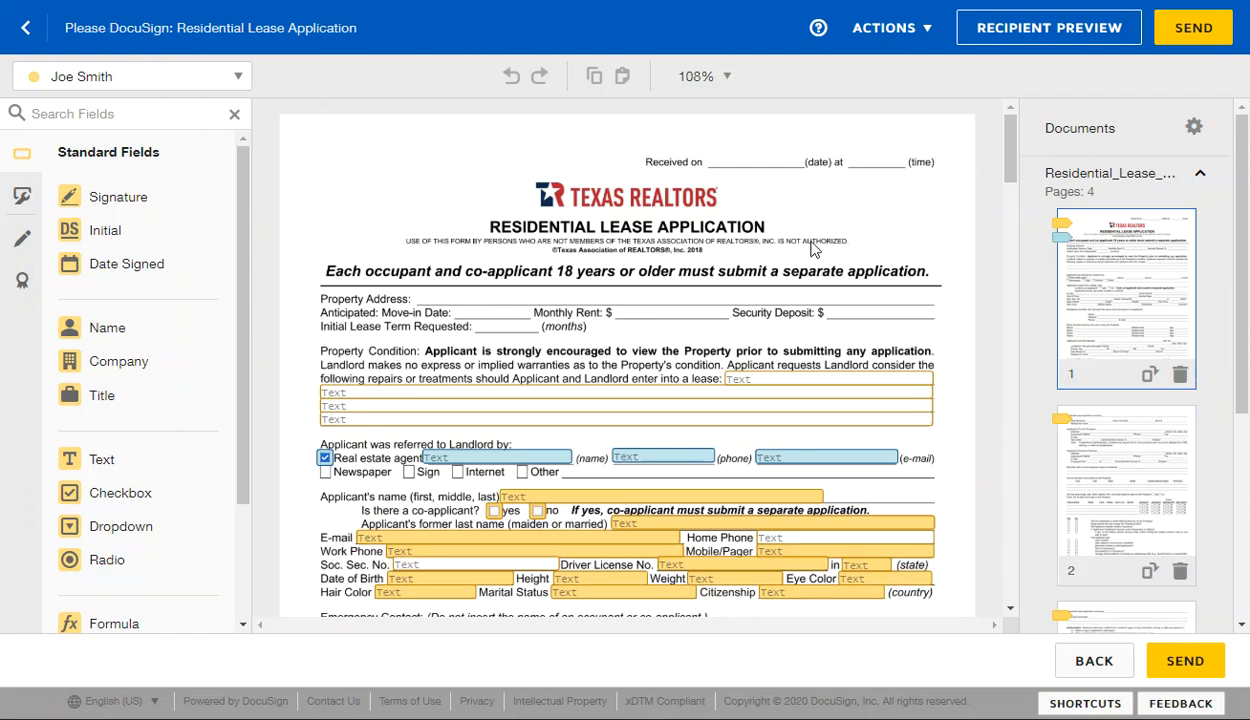
click(884, 27)
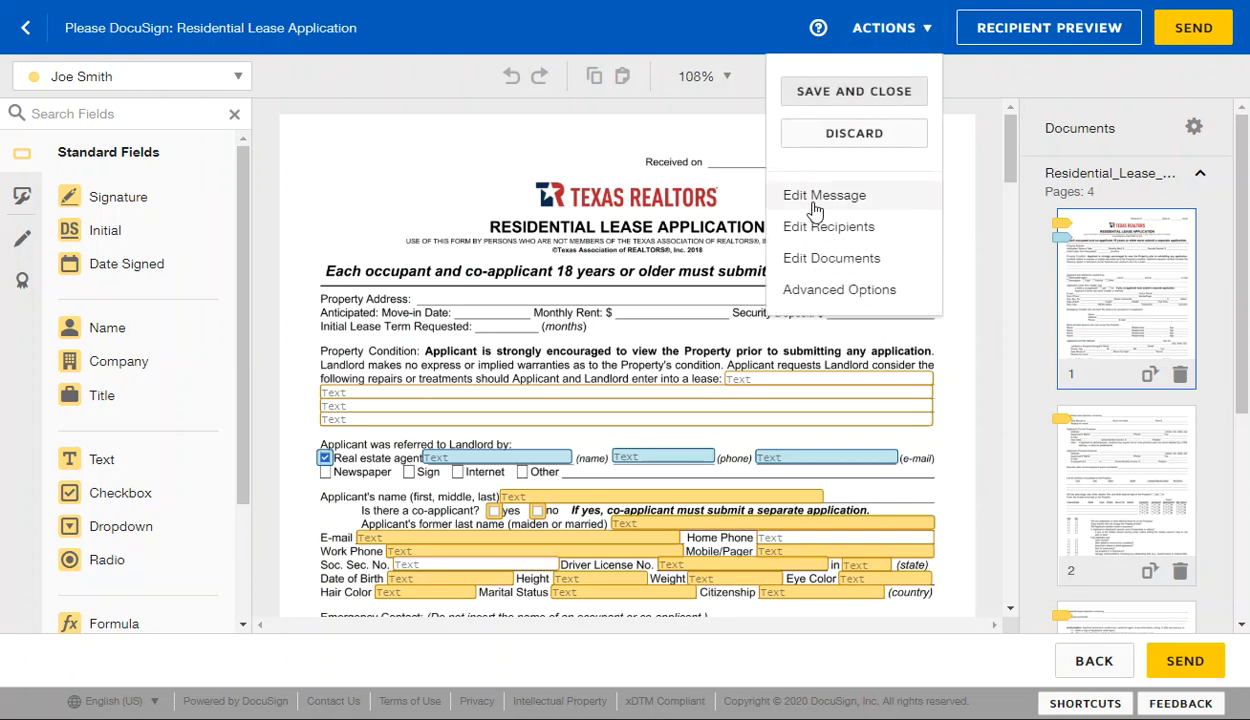
click(824, 195)
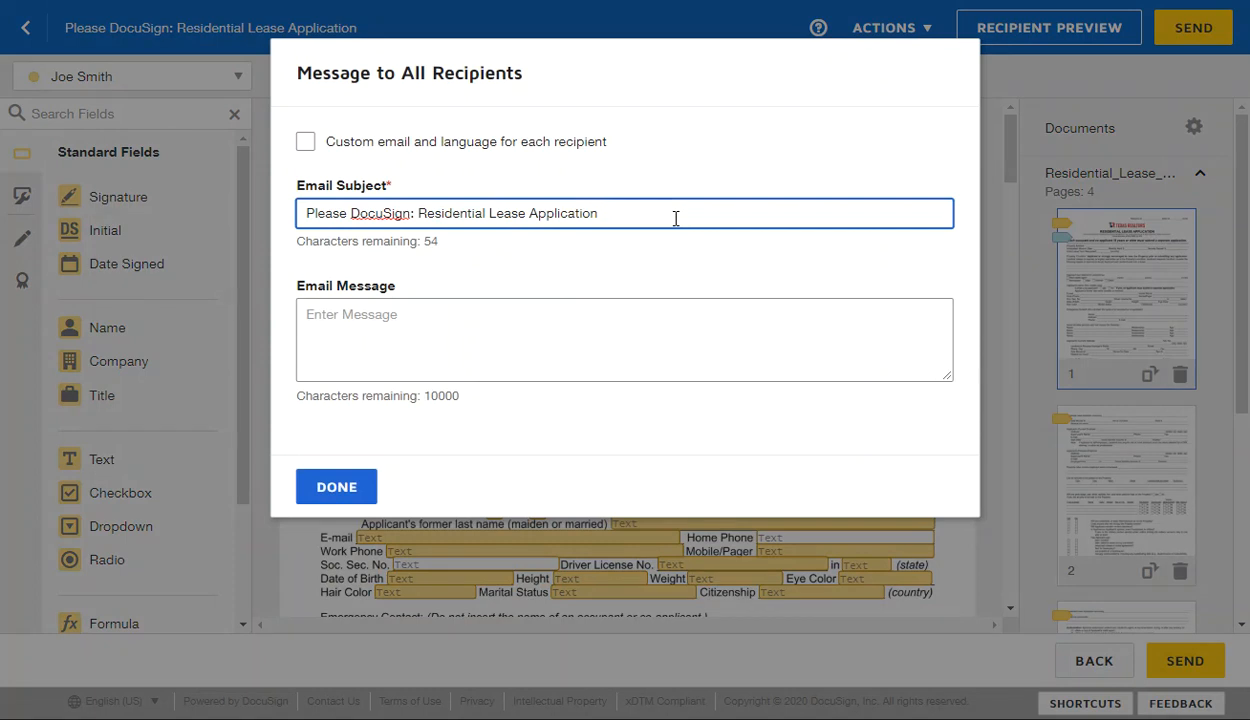
click(336, 487)
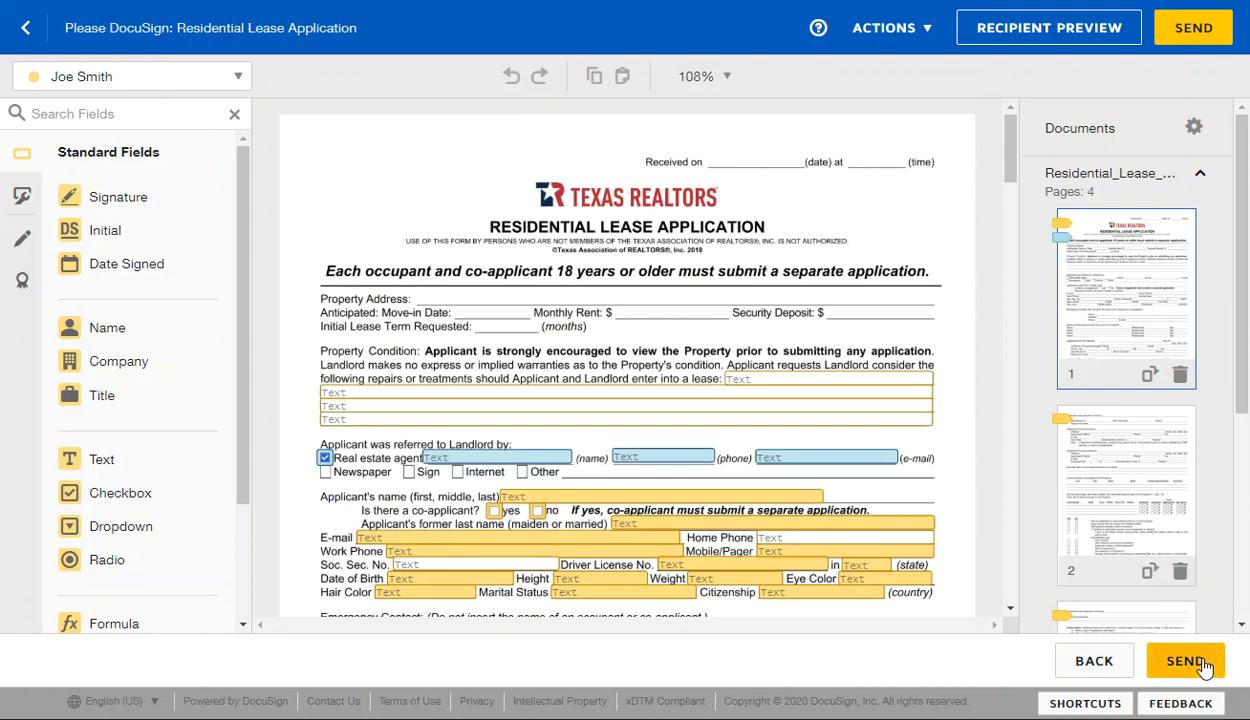
click(130, 76)
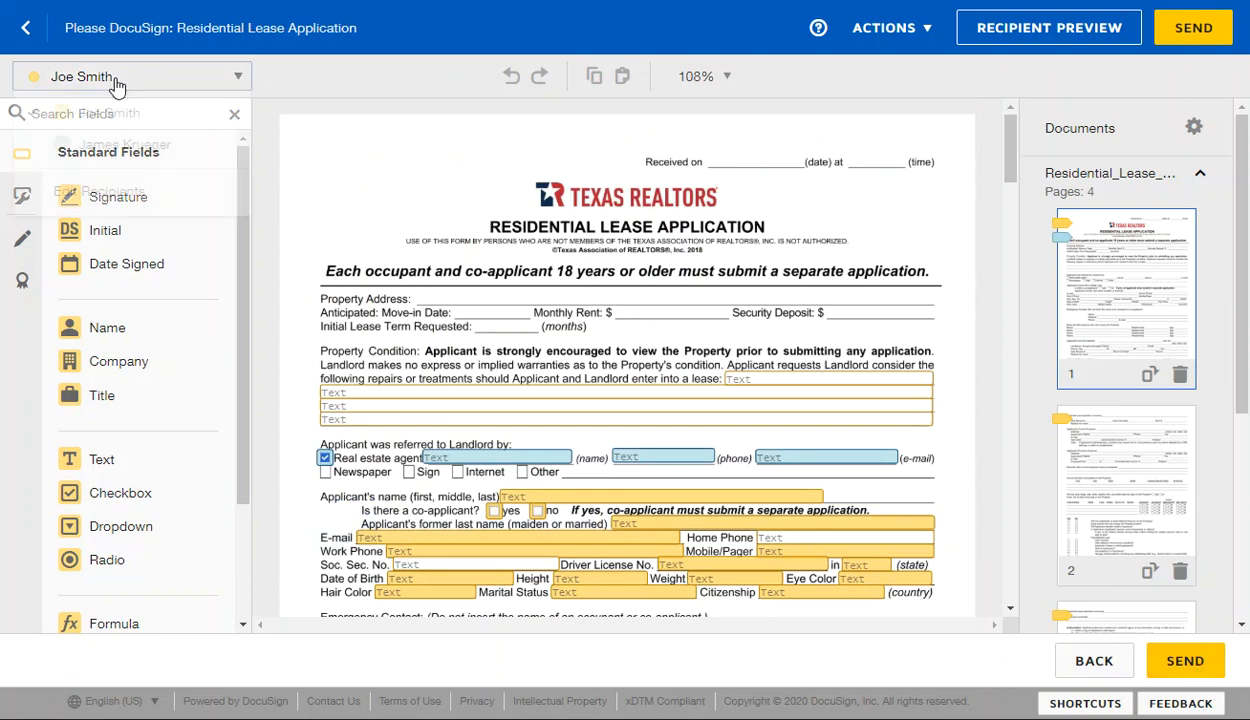
click(130, 76)
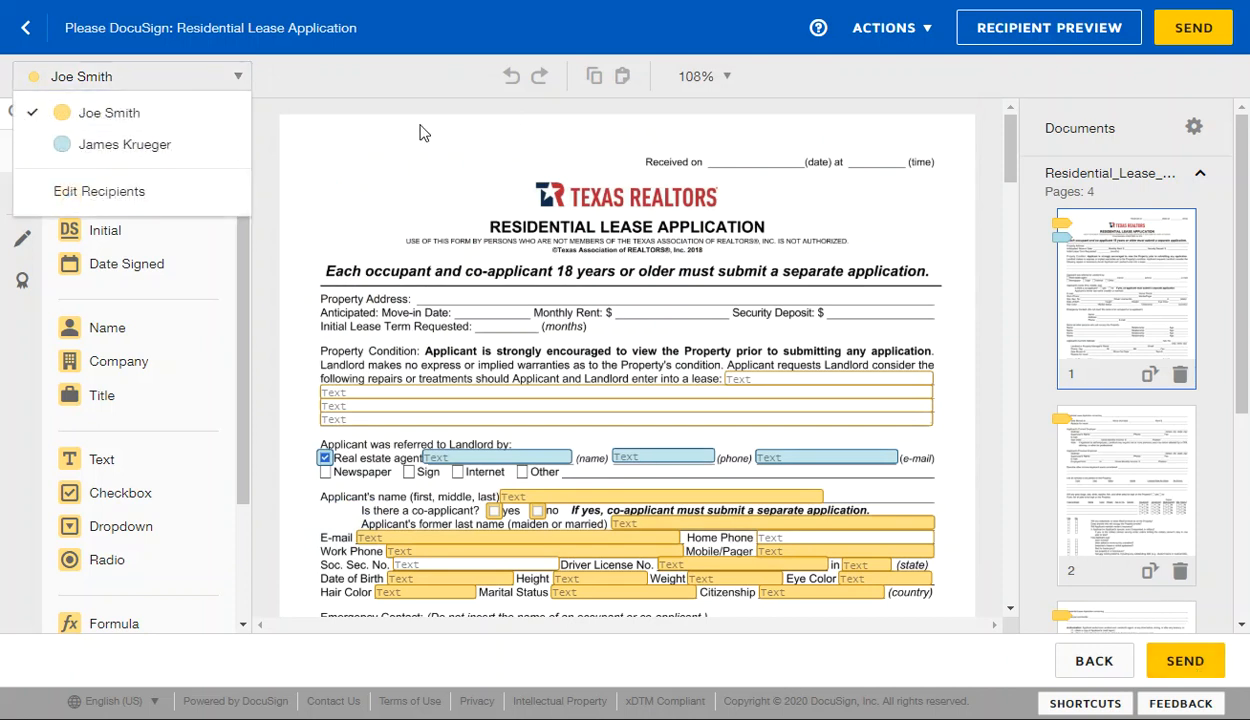